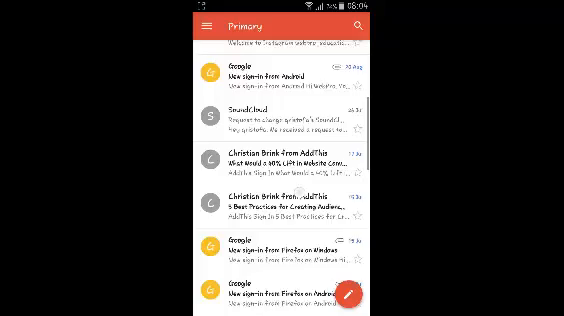
Delete the long-pressed CPA newsletter from the inbox
scroll(down, 3)
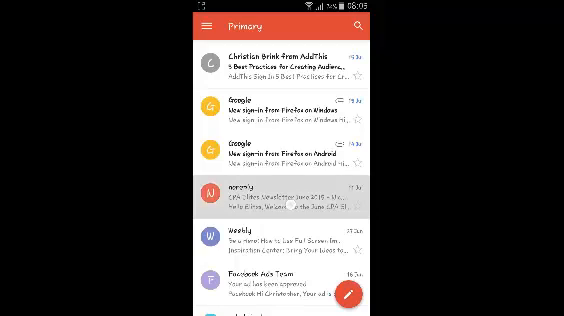
click(210, 197)
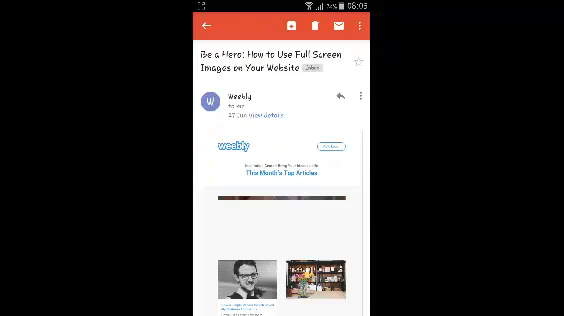
Delete the open Weebly 'Be a Hero' newsletter from its top bar
click(202, 27)
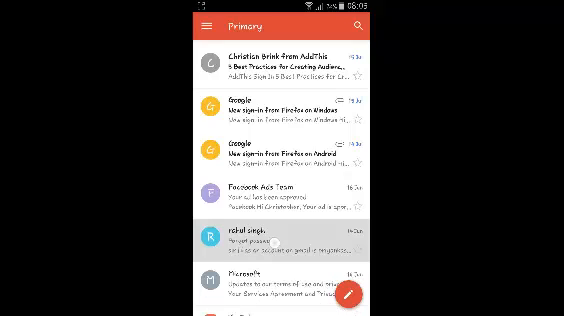
Select the password reset, Microsoft and two other emails, then trash all four
click(207, 240)
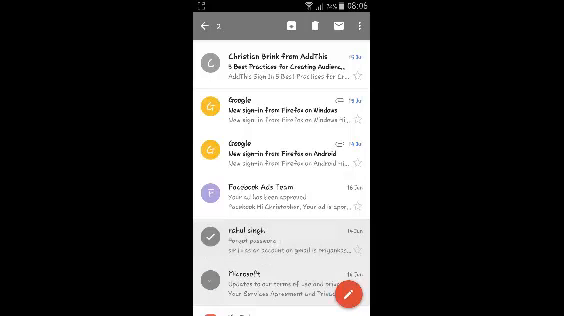
scroll(down, 3)
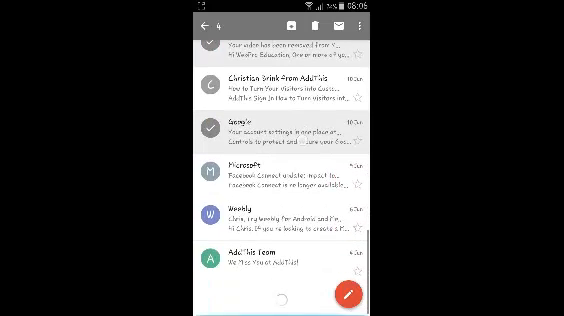
click(213, 216)
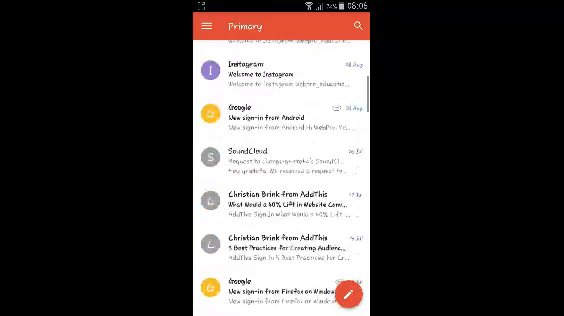
scroll(up, 3)
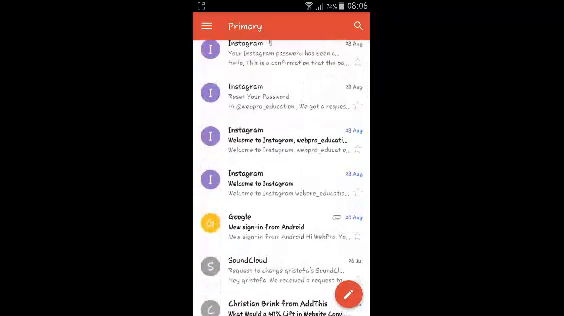